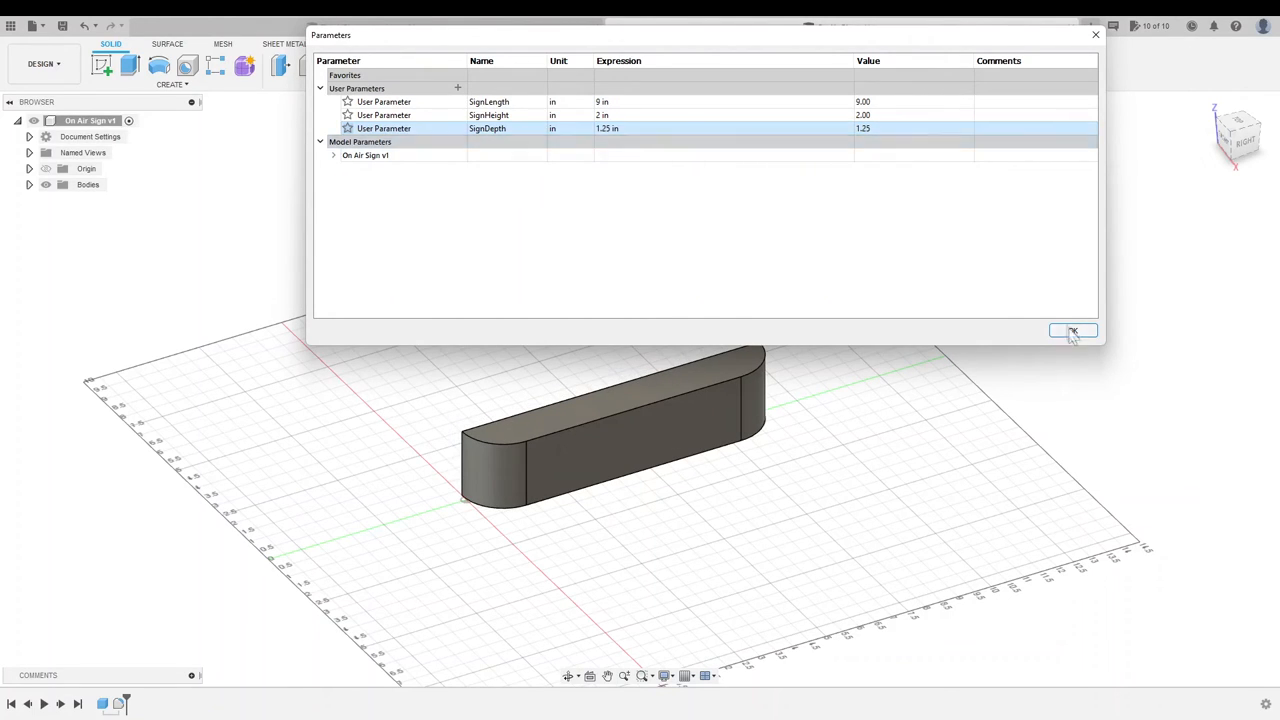
Confirm sign dimensions, then add FrameOffset, FaceThickness and DivotDiameter user parameters.
{"action": "left_click", "coordinate": [1072, 332]}
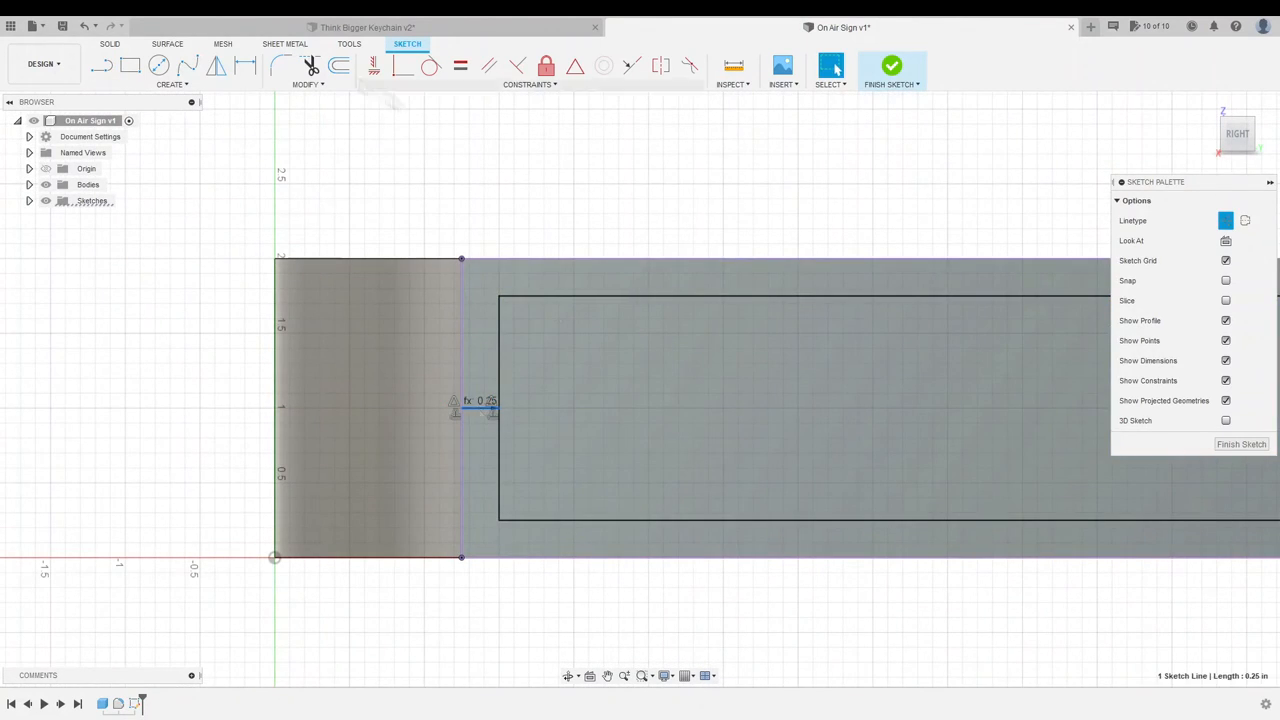
{"action": "left_click", "coordinate": [340, 64]}
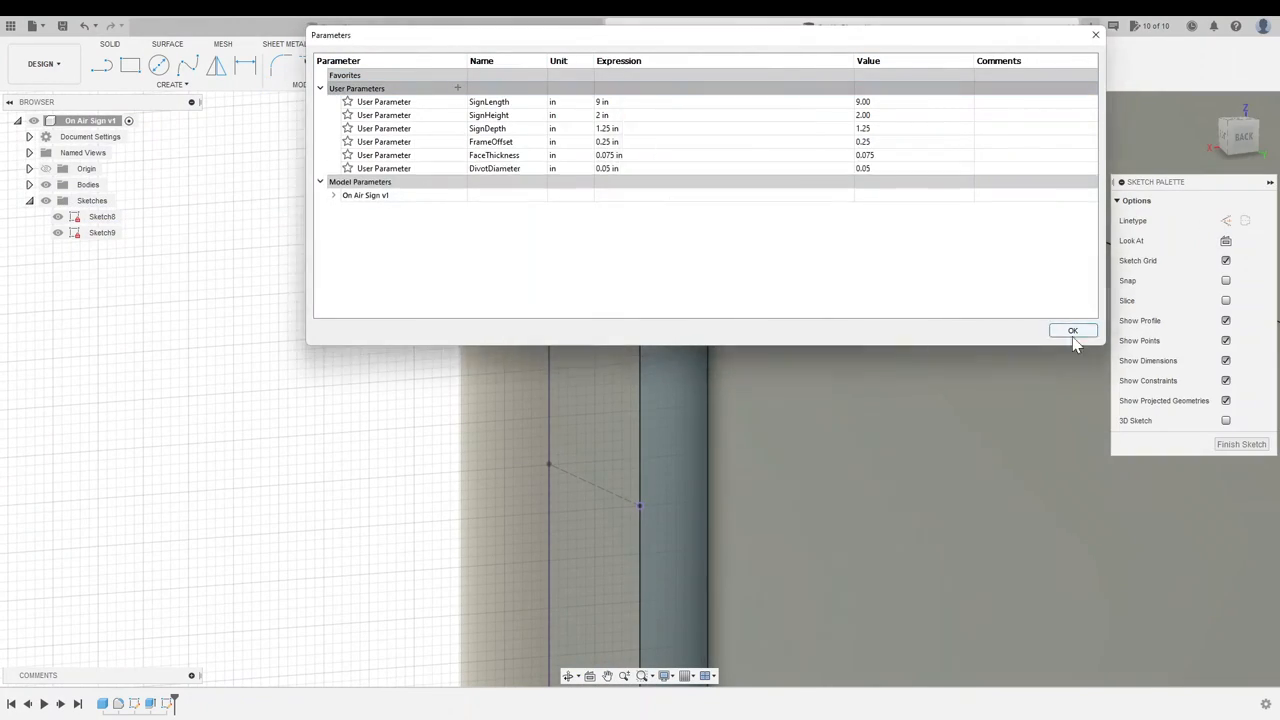
{"action": "left_click", "coordinate": [1072, 330]}
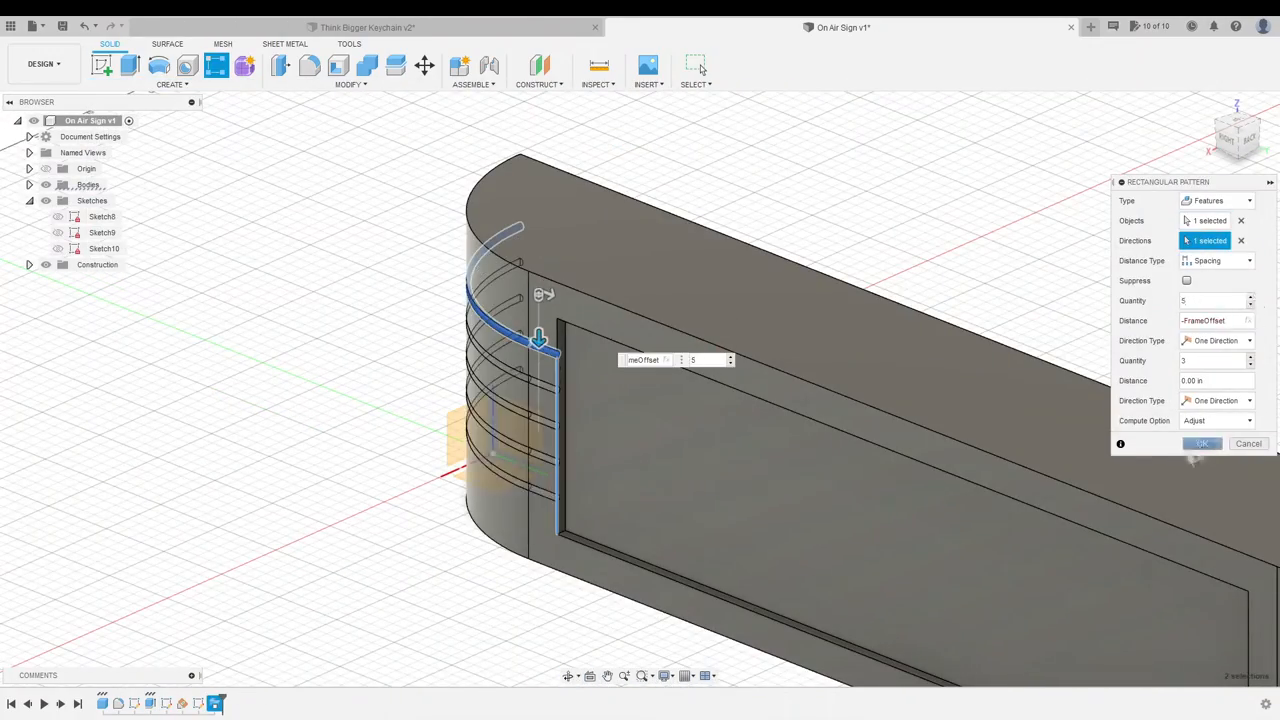
Pattern the grooves around the rounded end and sketch MAKING ART text on the front face.
{"action": "left_click", "coordinate": [1200, 444]}
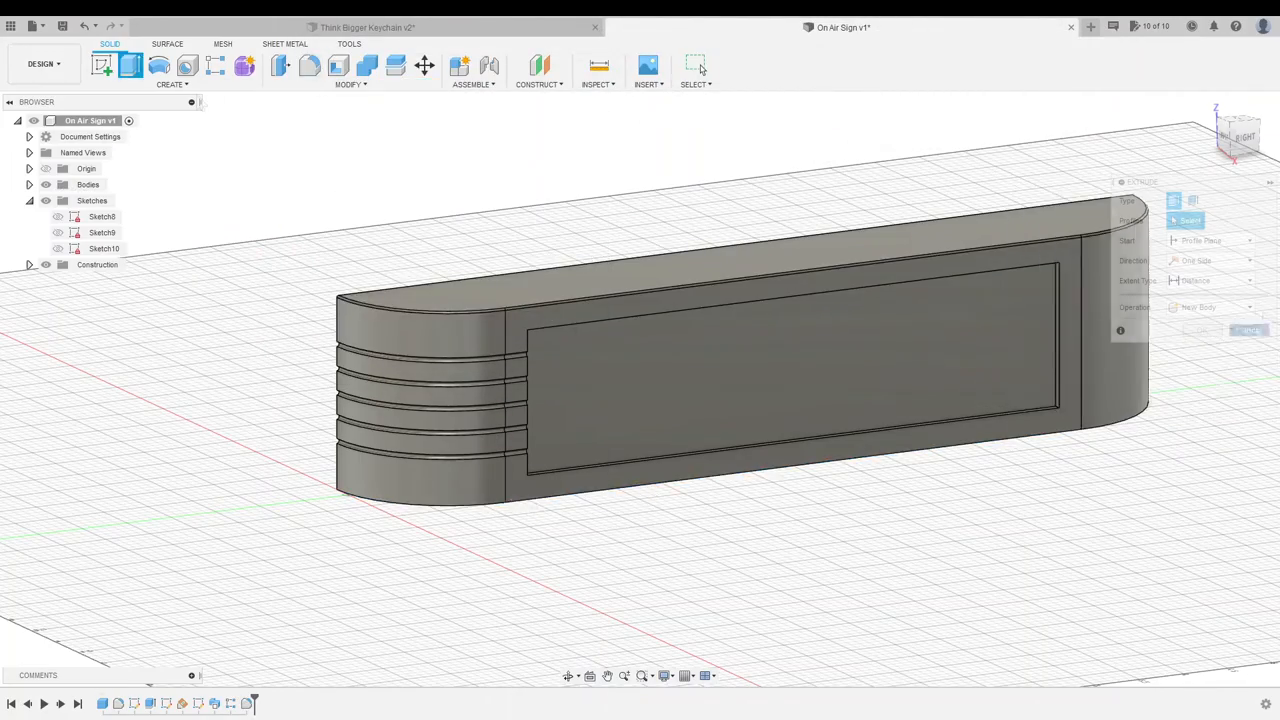
{"action": "left_click", "coordinate": [216, 700]}
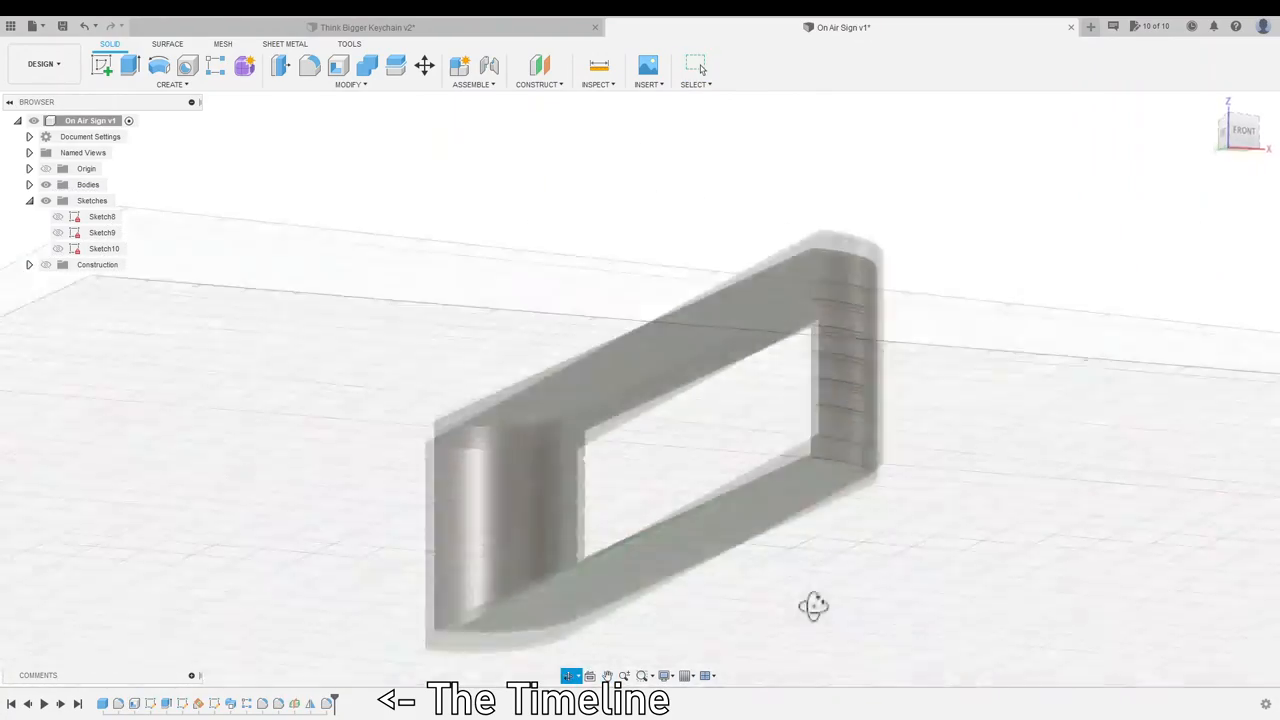
{"action": "left_click_drag", "start_coordinate": [812, 604], "coordinate": [604, 582]}
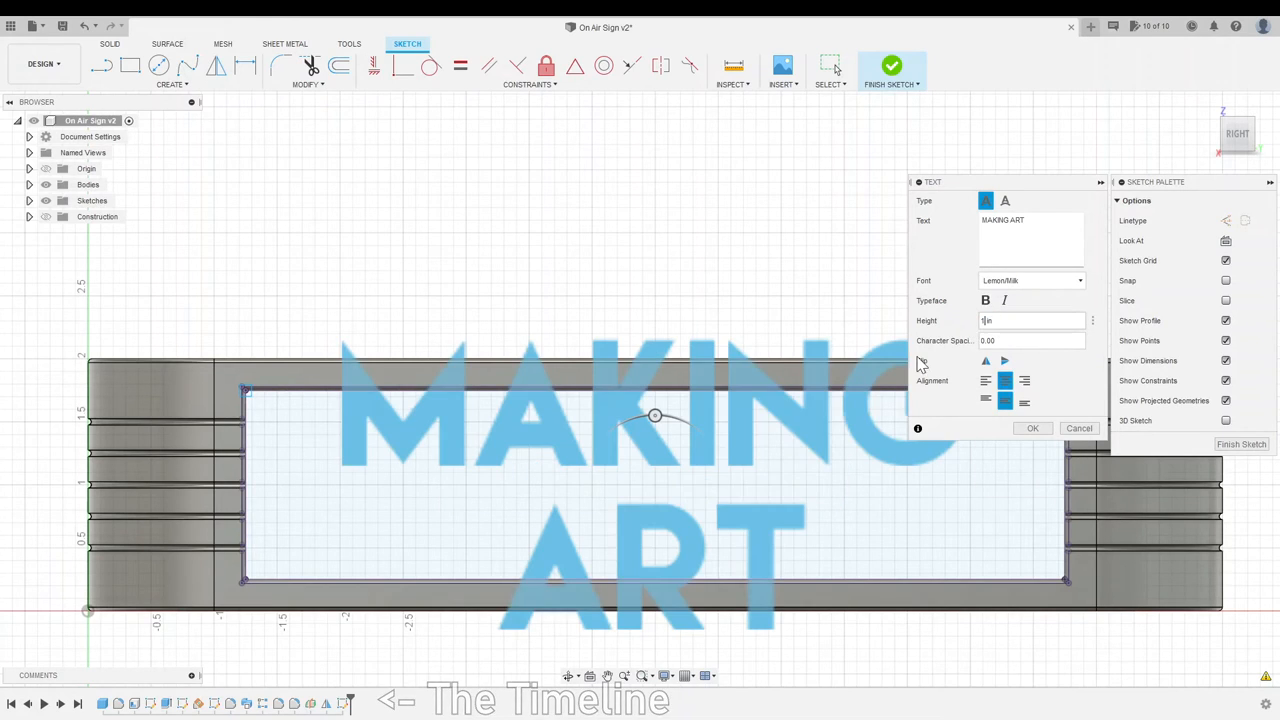
Insert the MAKING ART SVG and split the sign into Bottom, Front Plate, Top and Back bodies.
{"action": "left_click", "coordinate": [1032, 428]}
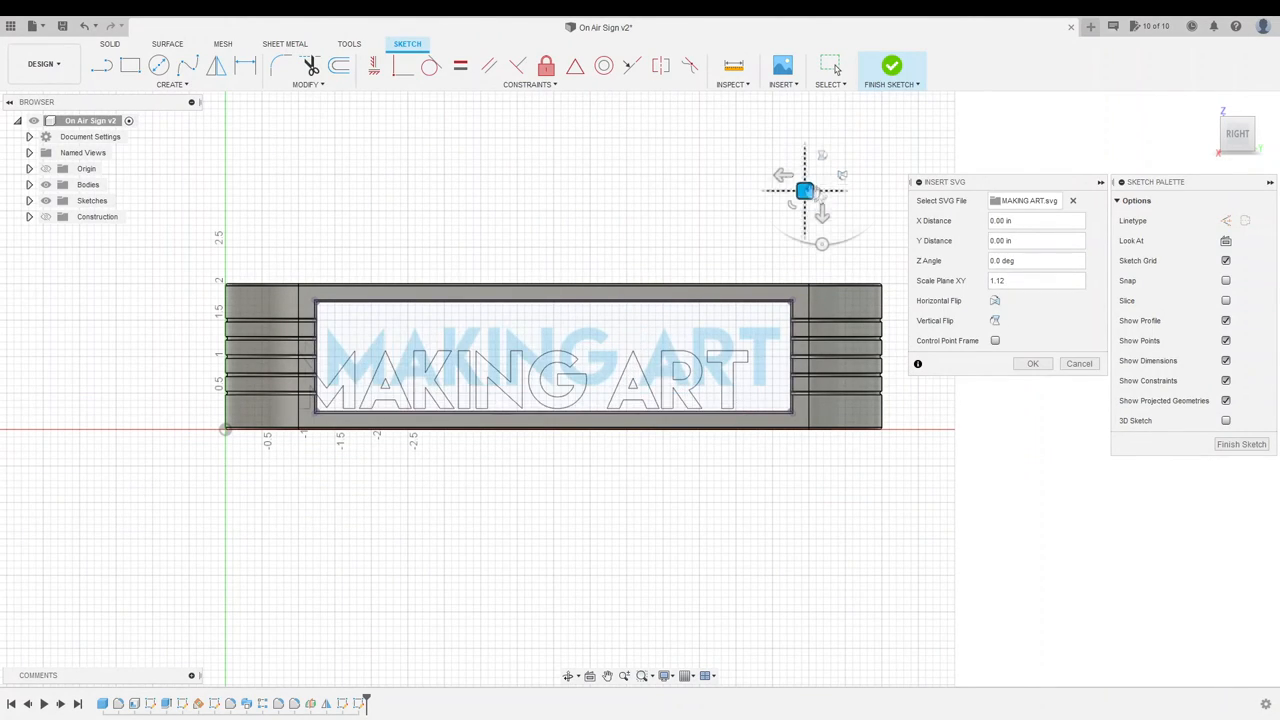
{"action": "left_click", "coordinate": [1032, 364]}
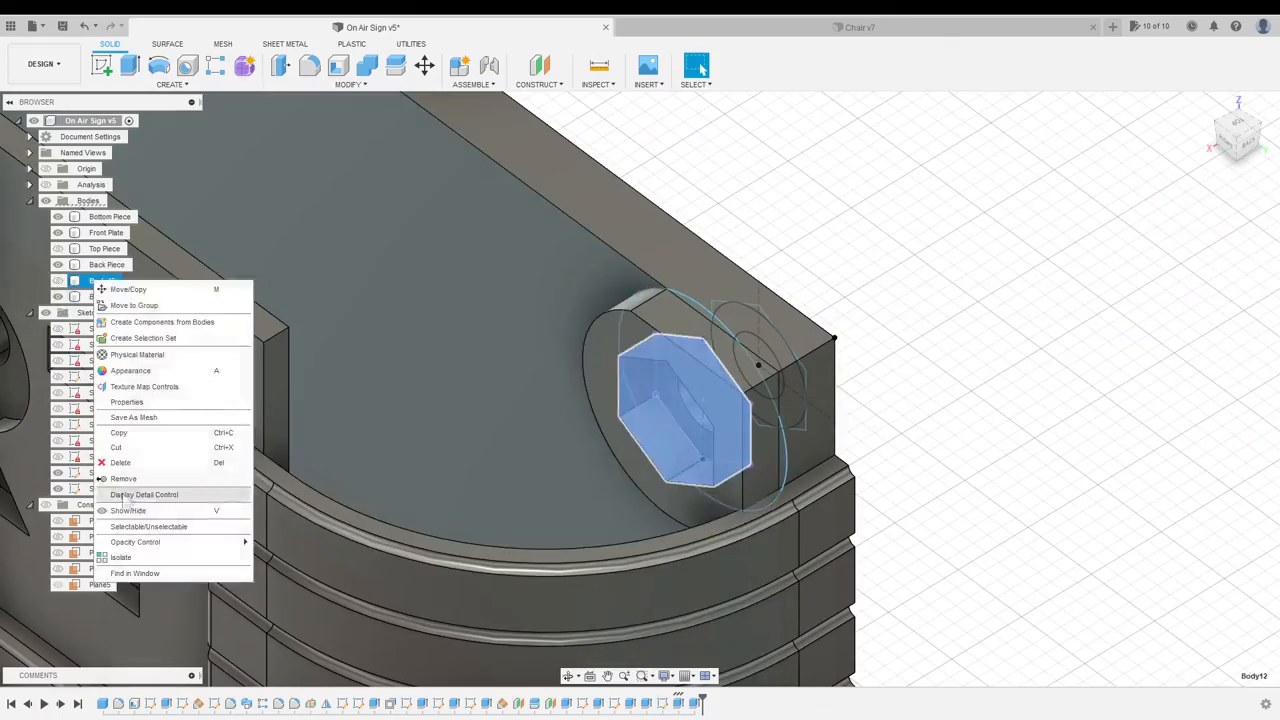
Create a new sketch on the sign's front plane.
{"action": "left_click", "coordinate": [128, 288]}
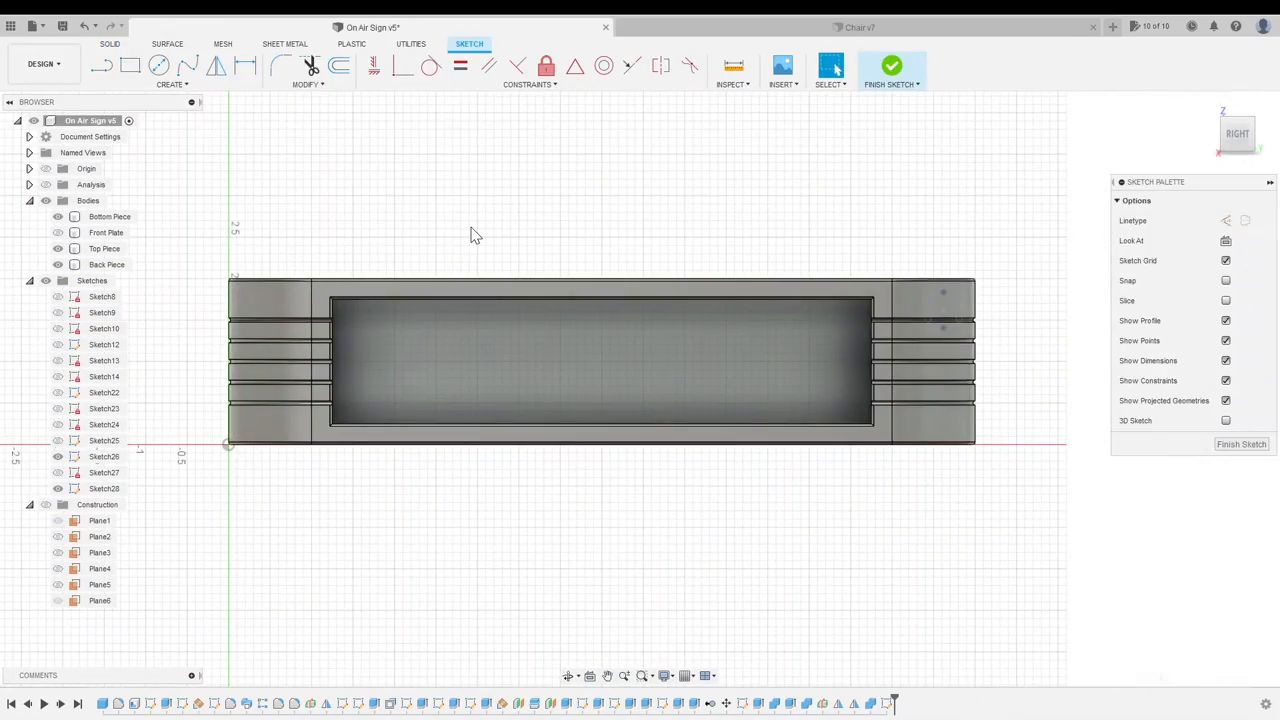
Section the frame and sketch a centre-diameter circle at the rounded corner.
{"action": "left_click", "coordinate": [100, 66]}
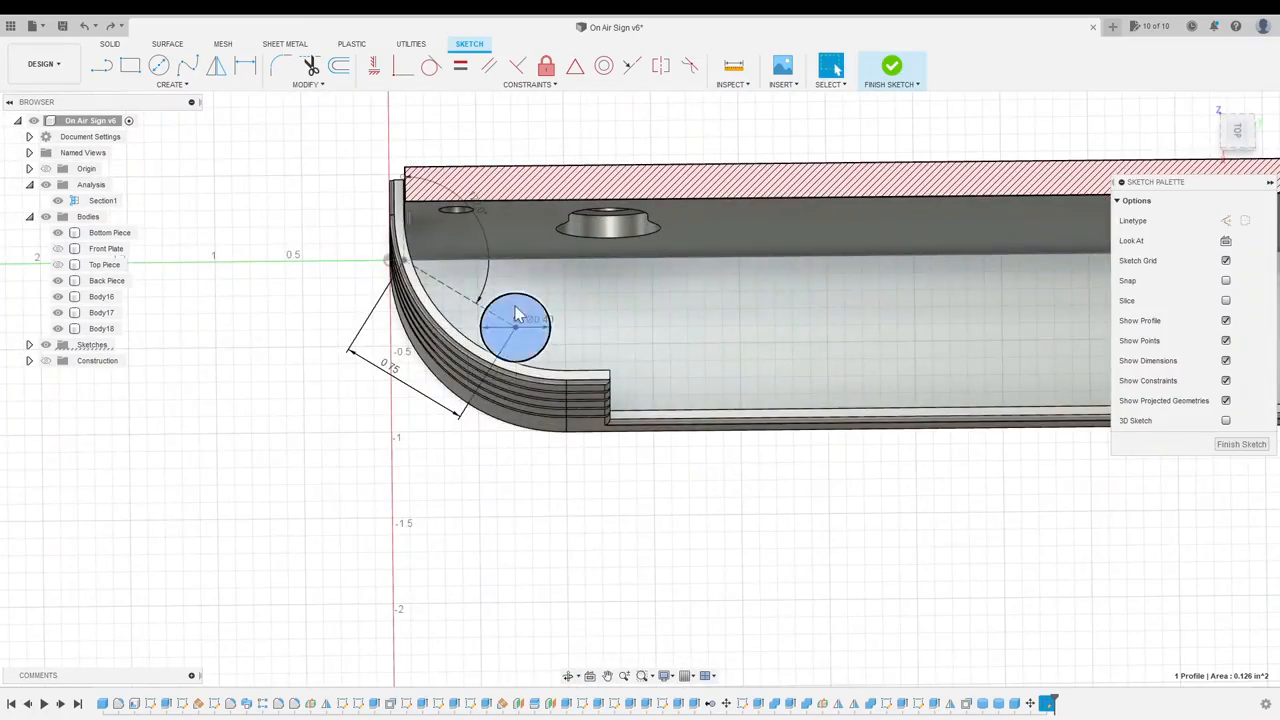
Shift the section plane along the sign and export the Front Plate STL to PrusaSlicer.
{"action": "left_click", "coordinate": [892, 68]}
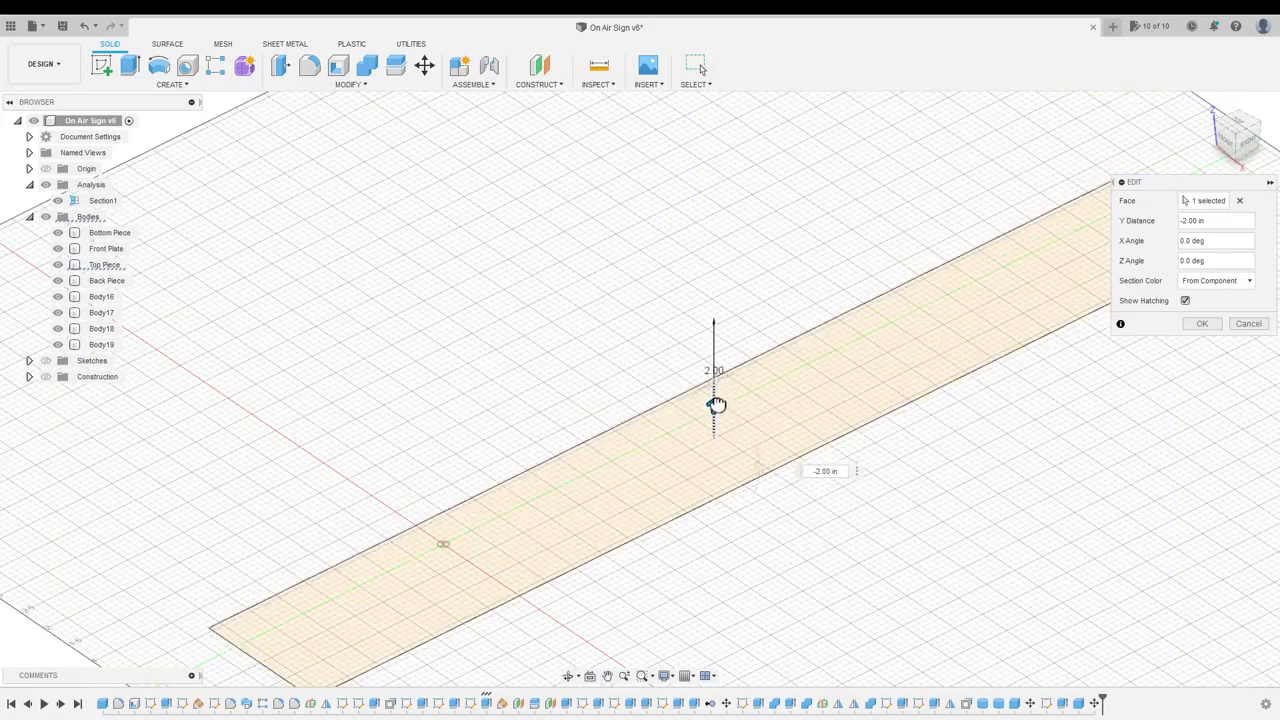
{"action": "left_click_drag", "start_coordinate": [712, 404], "coordinate": [728, 278]}
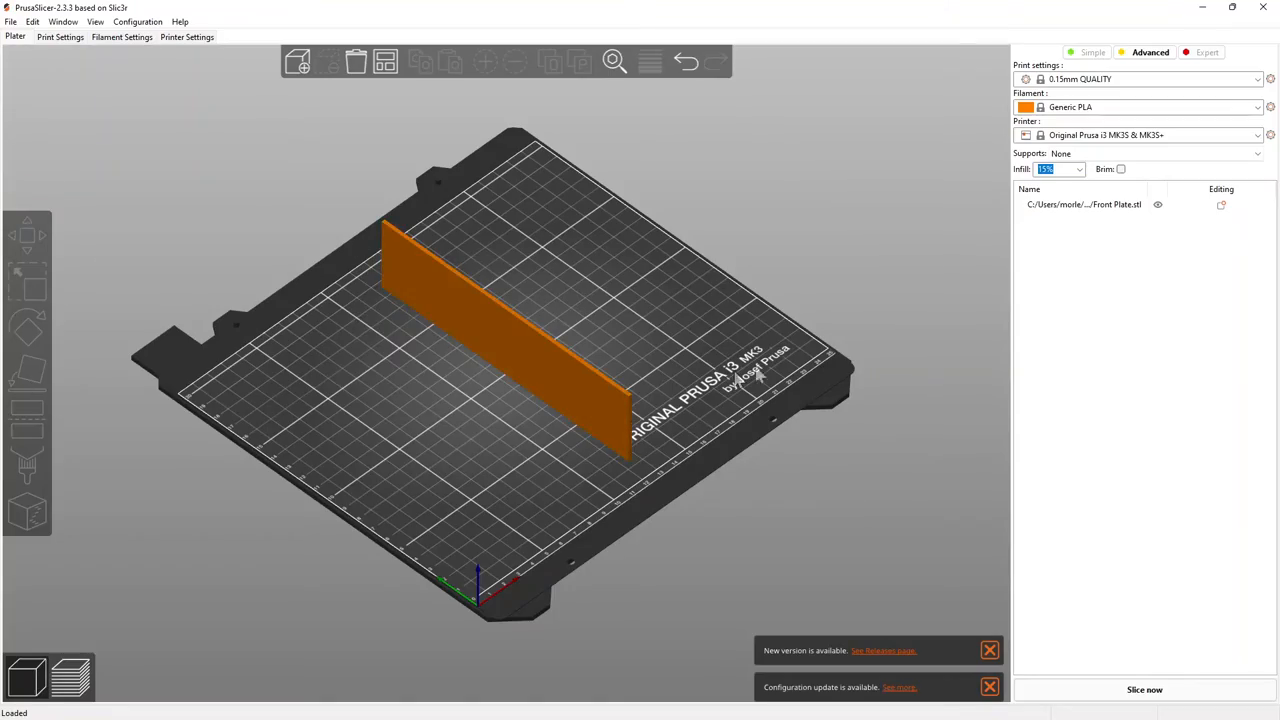
Place the front plate on its face, set 100% infill, slice and add a lettering colour change.
{"action": "left_click", "coordinate": [510, 330]}
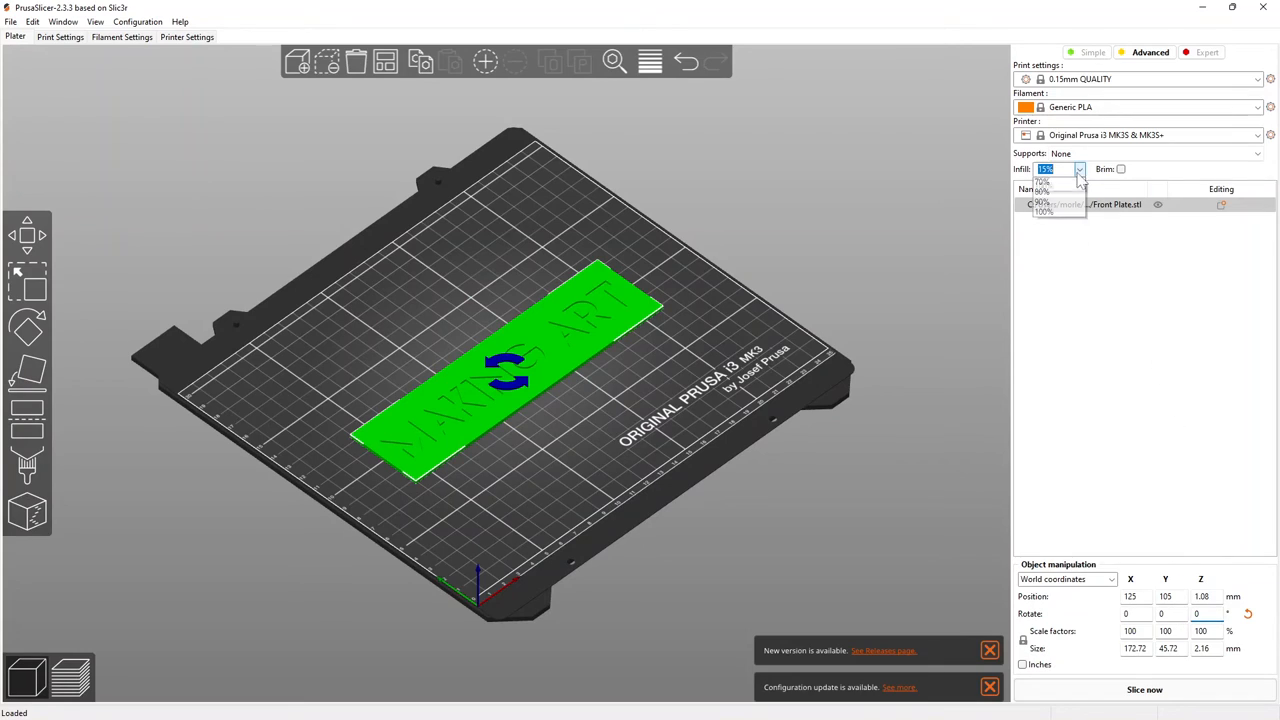
{"action": "left_click", "coordinate": [1042, 212]}
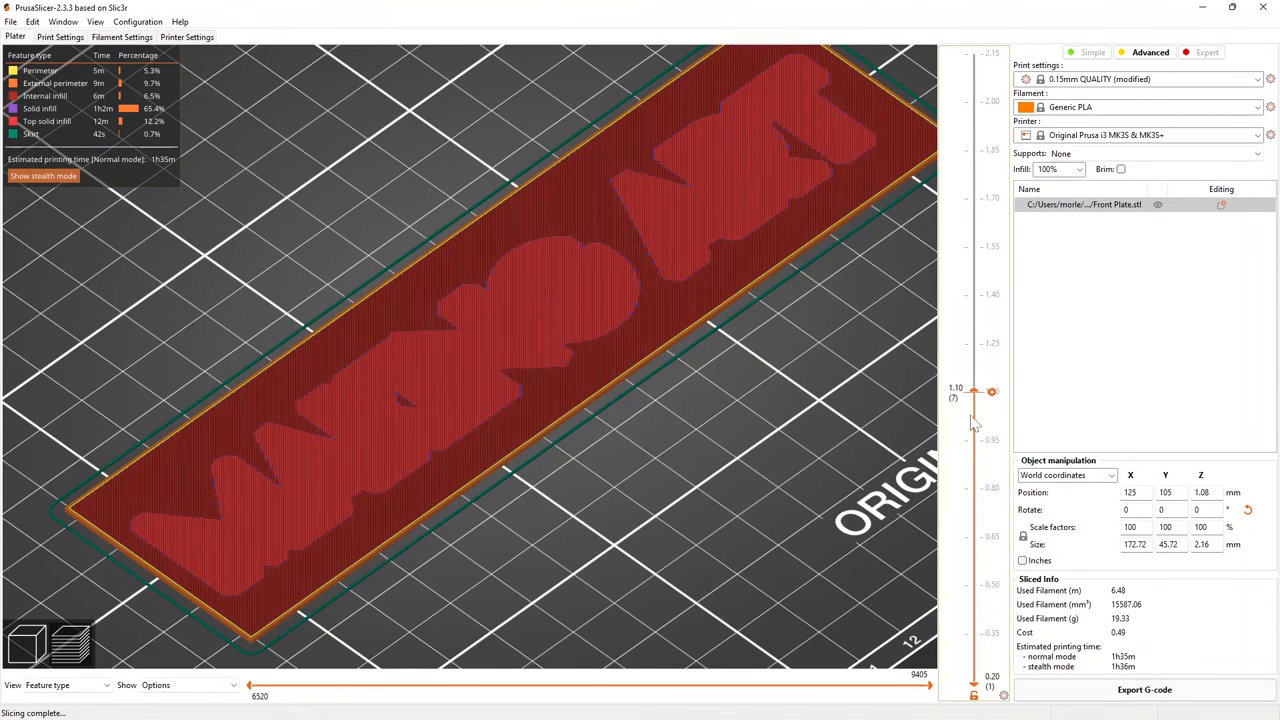
{"action": "left_click_drag", "start_coordinate": [992, 390], "coordinate": [992, 344]}
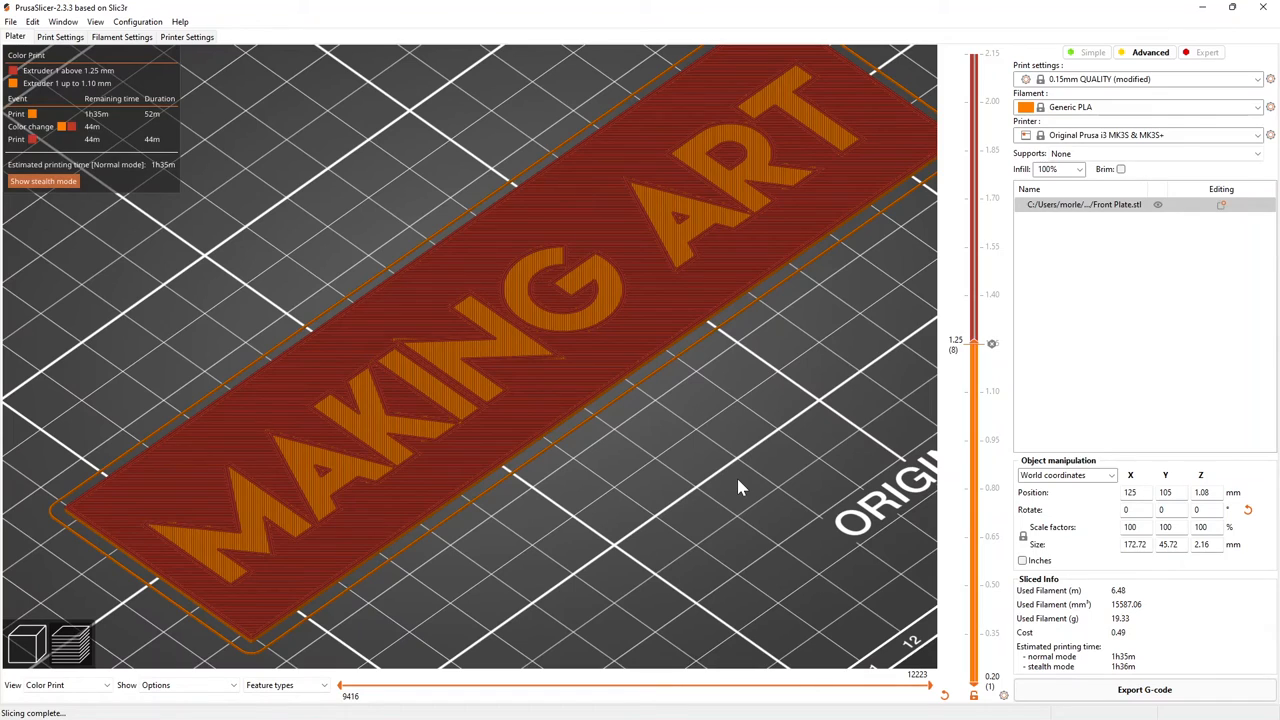
{"action": "left_click_drag", "start_coordinate": [992, 344], "coordinate": [992, 632]}
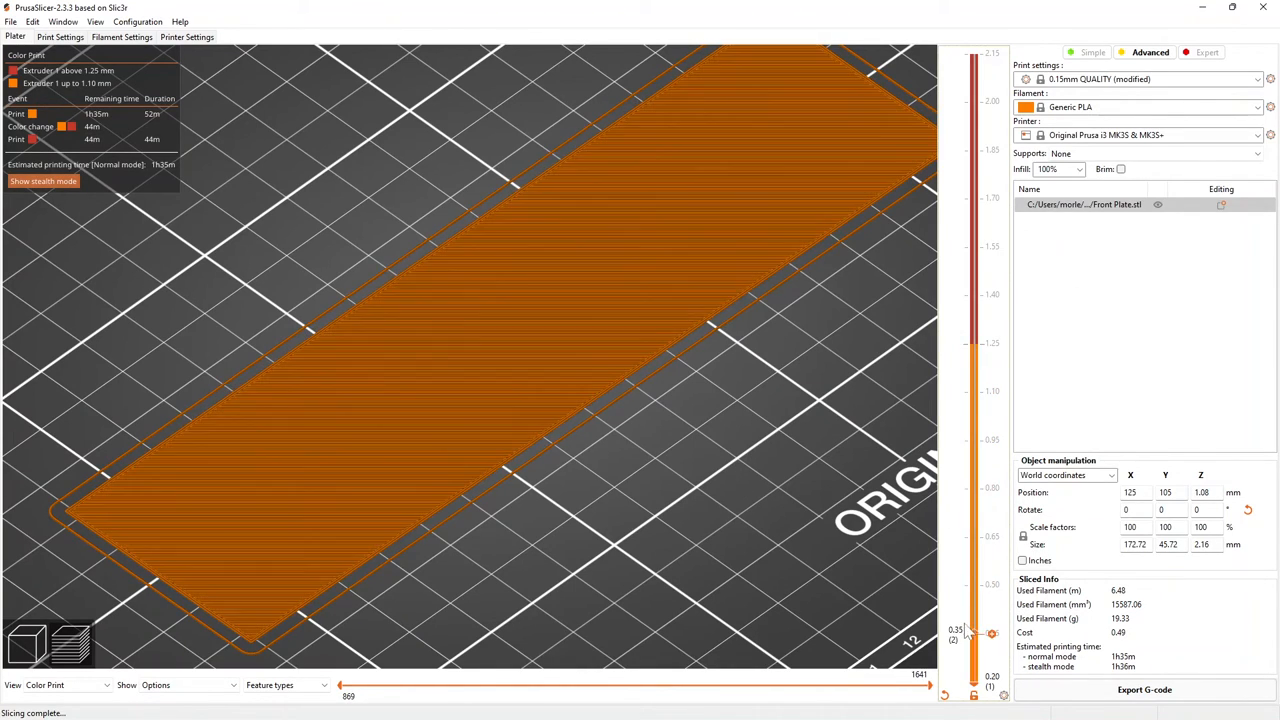